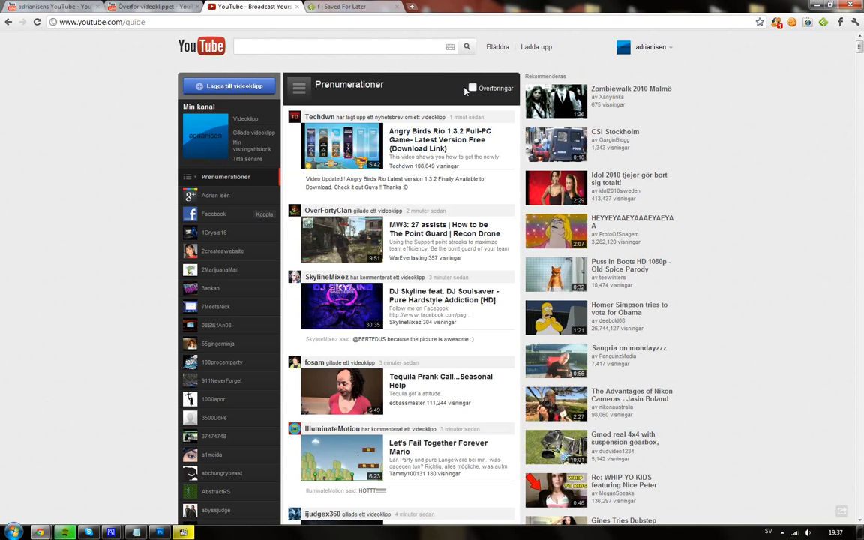
Filter the Prenumerationer feed to Överföringar only and scroll down through the older uploads.
{"action": "left_click", "coordinate": [472, 88]}
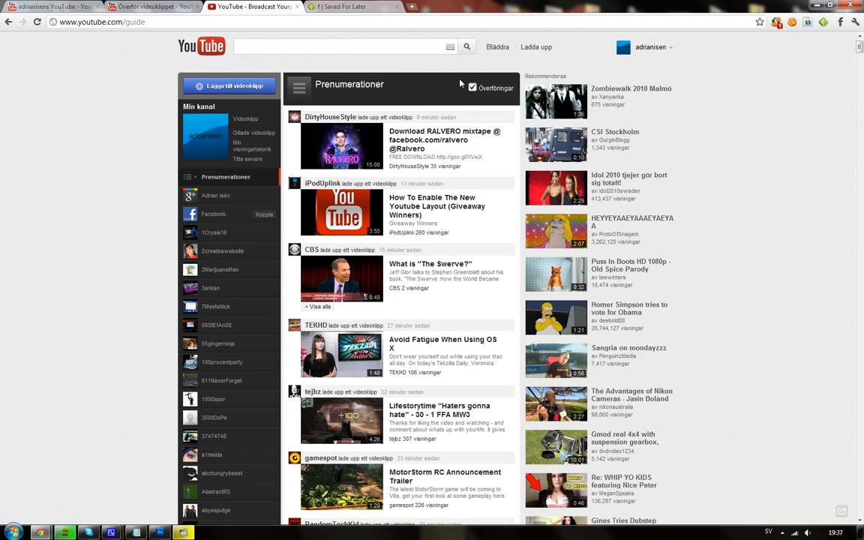
{"action": "scroll", "scroll_direction": "down", "scroll_amount": 3}
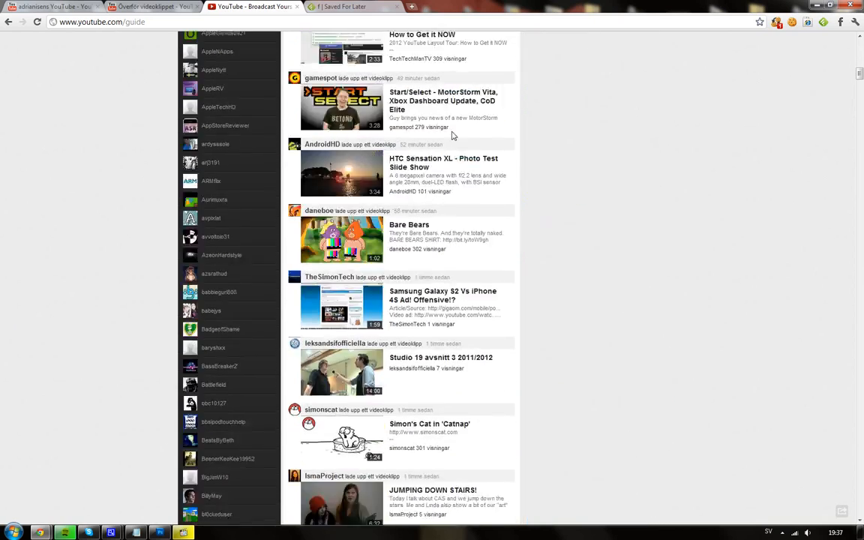
{"action": "scroll", "scroll_direction": "down", "scroll_amount": 3}
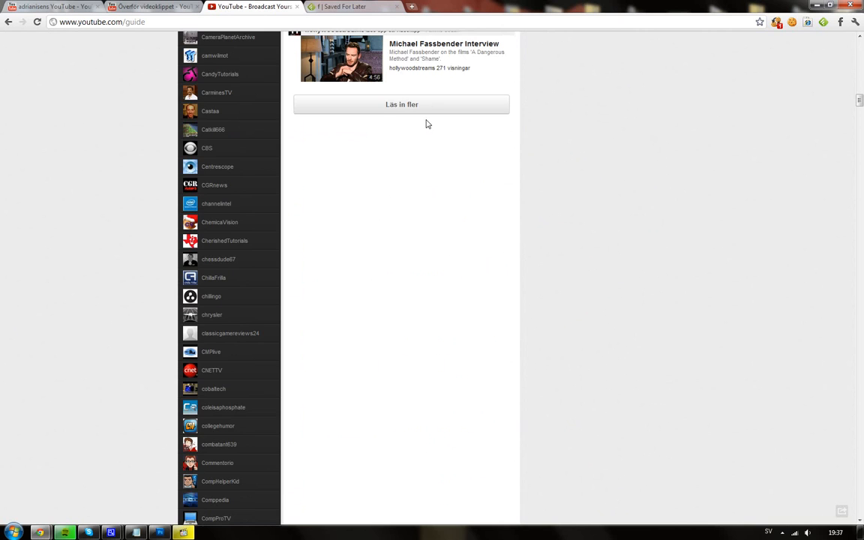
{"action": "scroll", "scroll_direction": "down", "scroll_amount": 3}
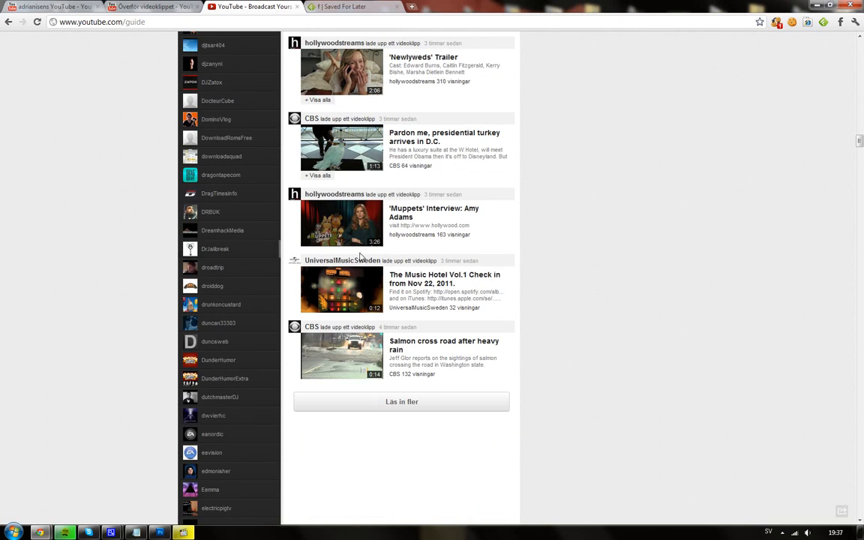
{"action": "scroll", "scroll_direction": "down", "scroll_amount": 3}
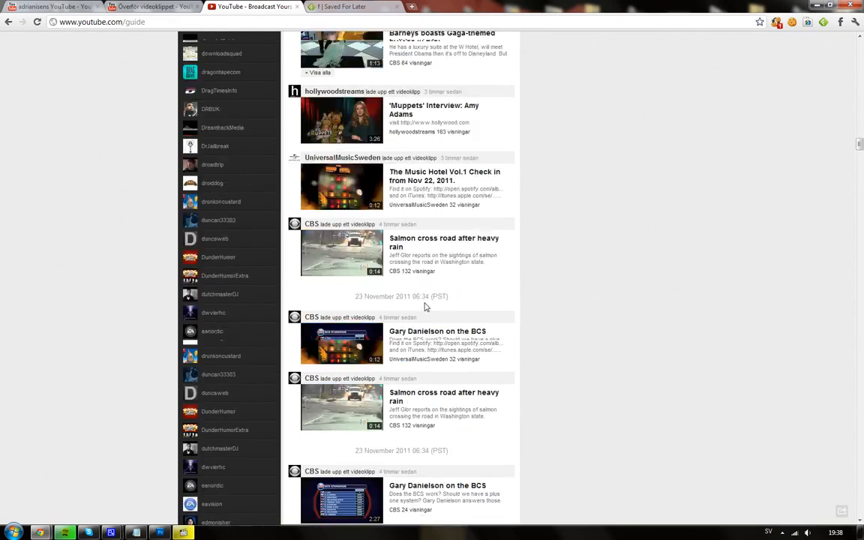
{"action": "scroll", "scroll_direction": "down", "scroll_amount": 3}
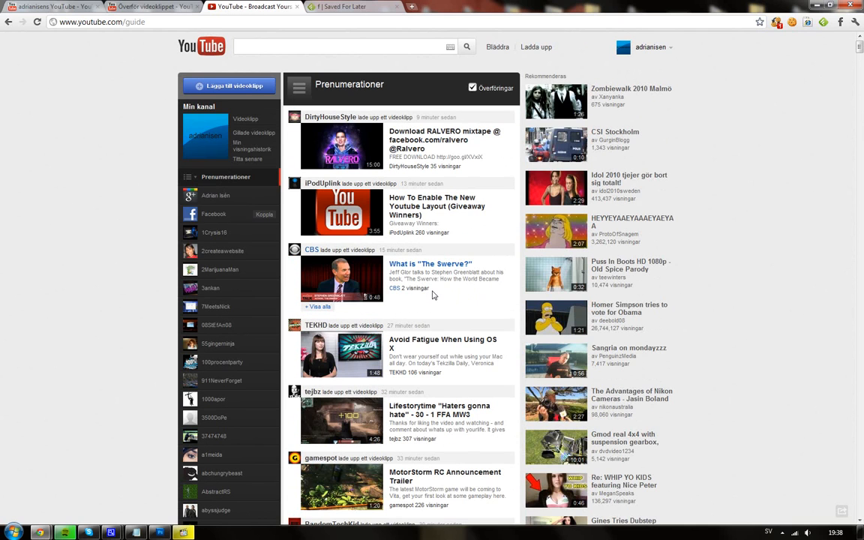
{"action": "mouse_move", "coordinate": [424, 298]}
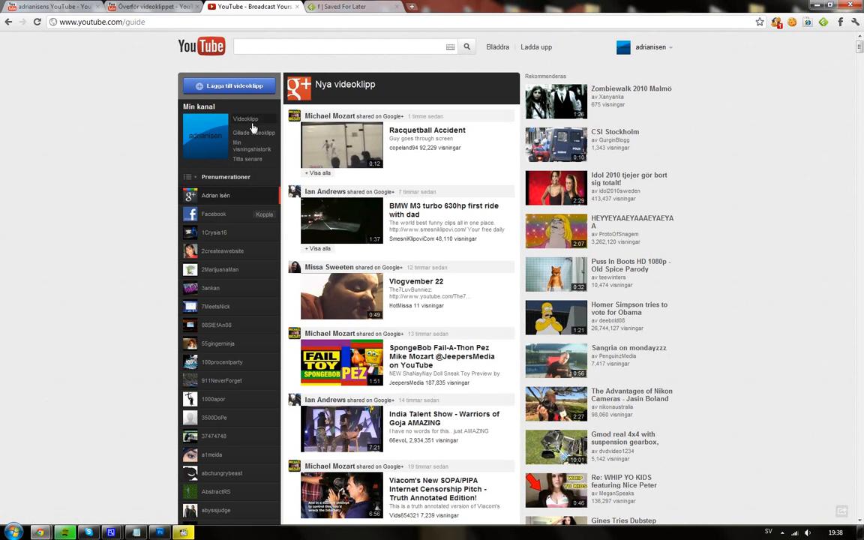
{"action": "mouse_move", "coordinate": [254, 133]}
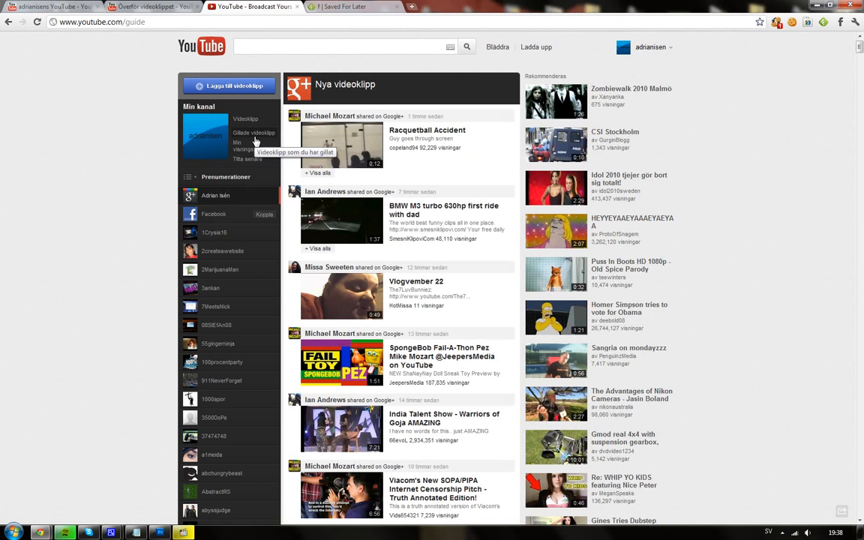
{"action": "mouse_move", "coordinate": [172, 150]}
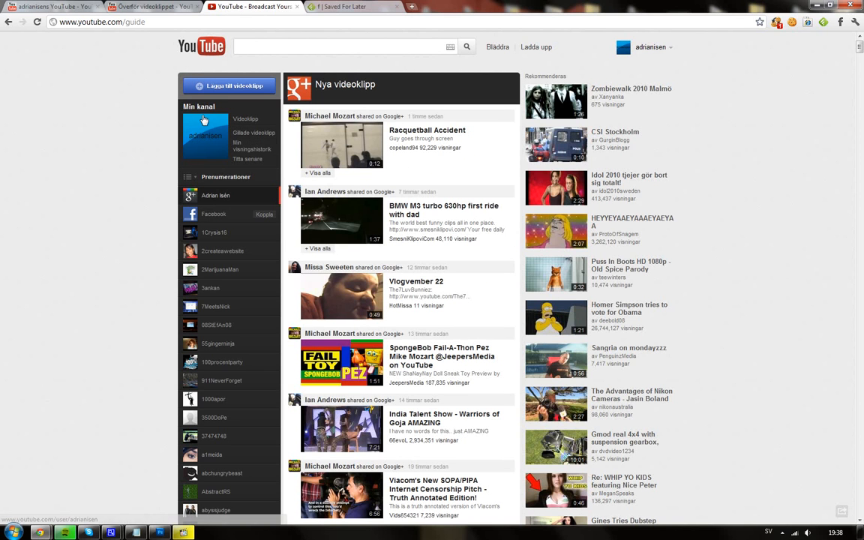
Browse the adrianisen channel's profile and comments, then return to the homepage via the logo.
{"action": "left_click", "coordinate": [198, 106]}
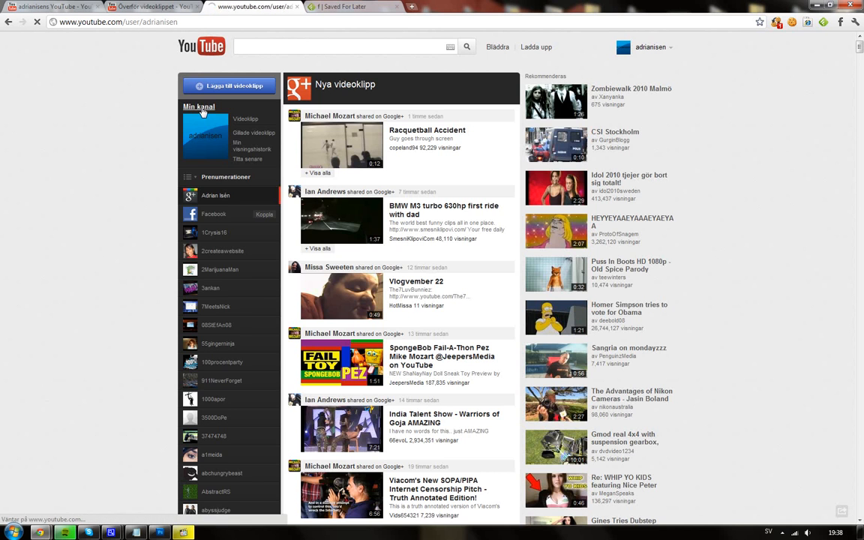
{"action": "left_click", "coordinate": [199, 106]}
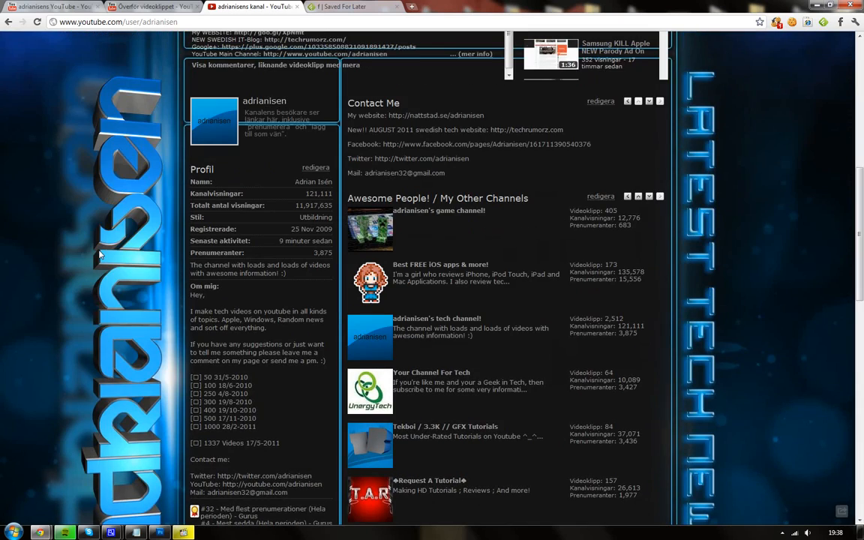
{"action": "scroll", "scroll_direction": "down", "scroll_amount": 3}
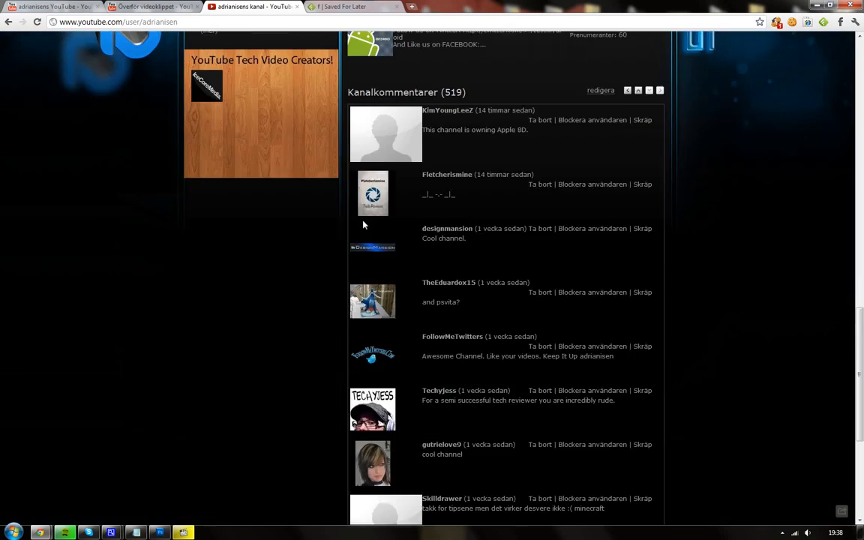
{"action": "scroll", "scroll_direction": "down", "scroll_amount": 3}
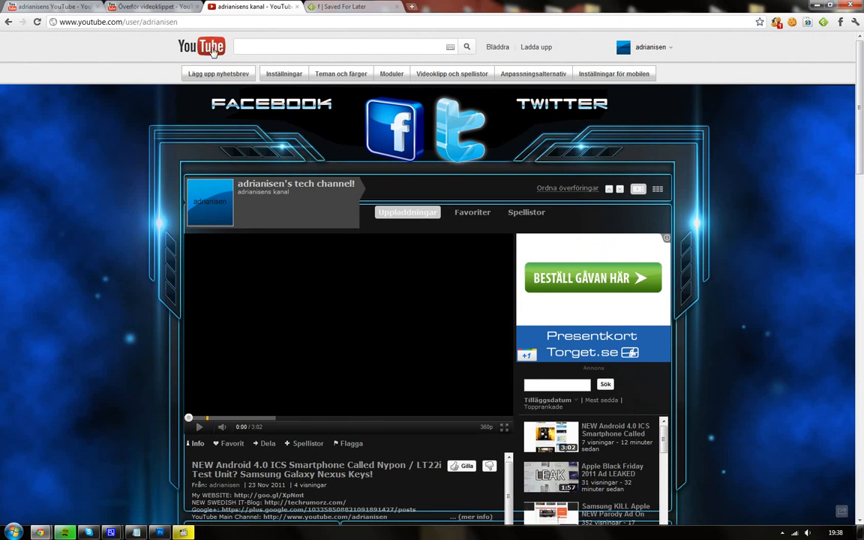
{"action": "left_click", "coordinate": [201, 47]}
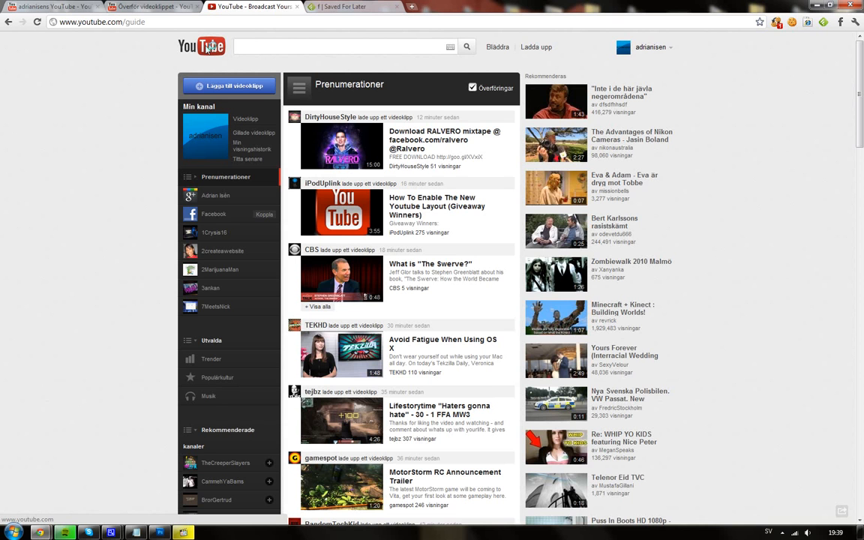
{"action": "mouse_move", "coordinate": [209, 48]}
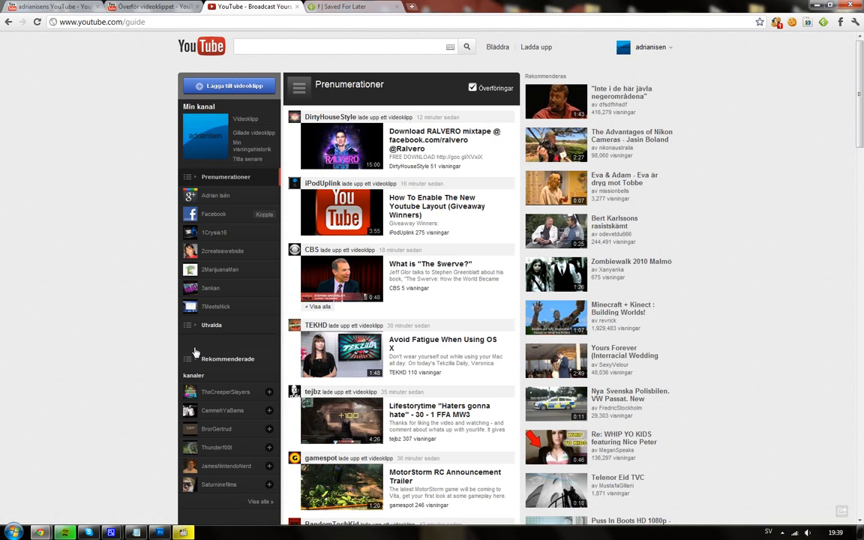
Show the Utvalda featured feed, then choose Min kanal from the account dropdown.
{"action": "left_click", "coordinate": [212, 325]}
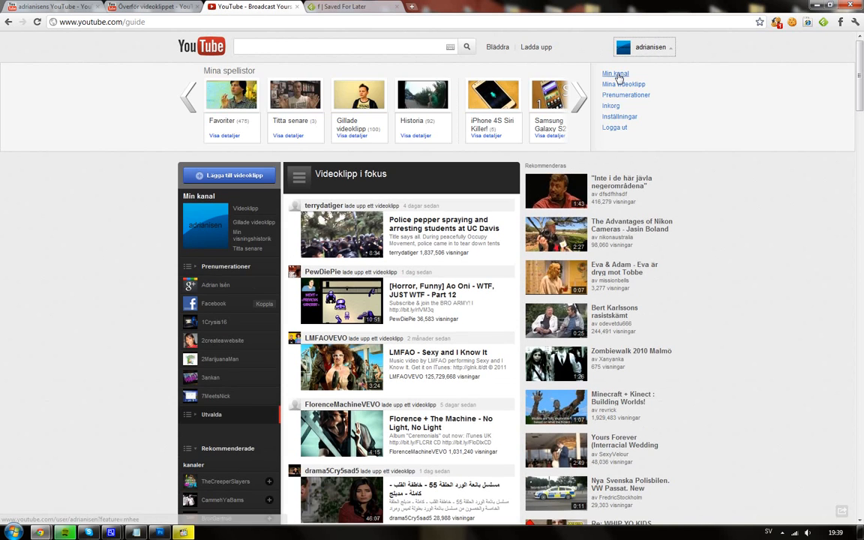
{"action": "left_click", "coordinate": [615, 74]}
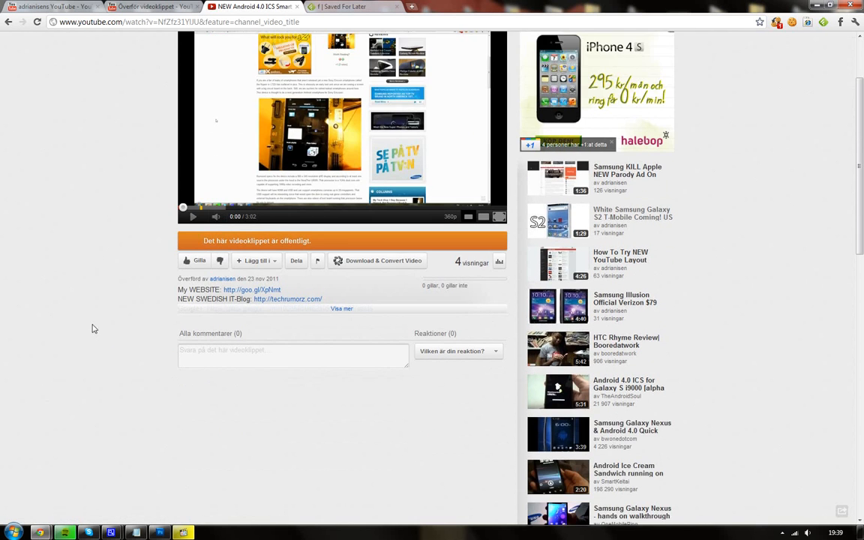
Page the uploader's video strip on the Android 4.0 ICS watch page forward to page 4.
{"action": "scroll", "scroll_direction": "down", "scroll_amount": 3}
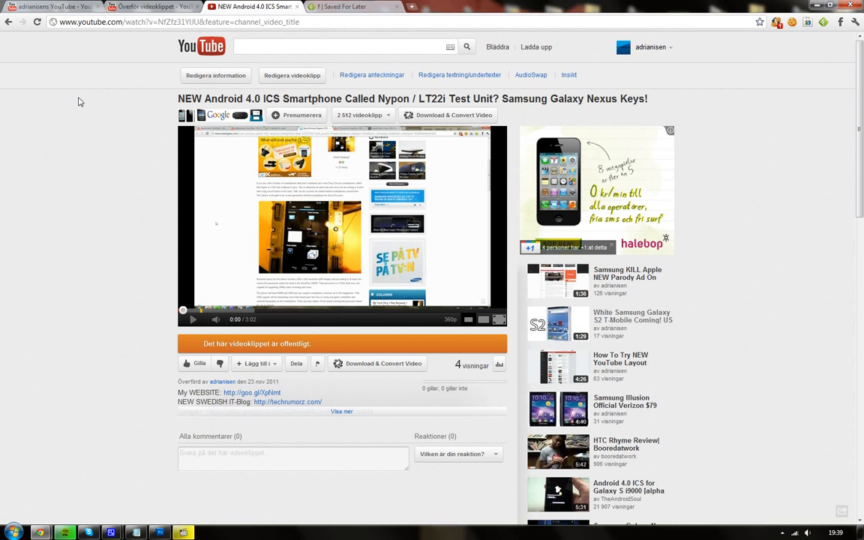
{"action": "mouse_move", "coordinate": [49, 137]}
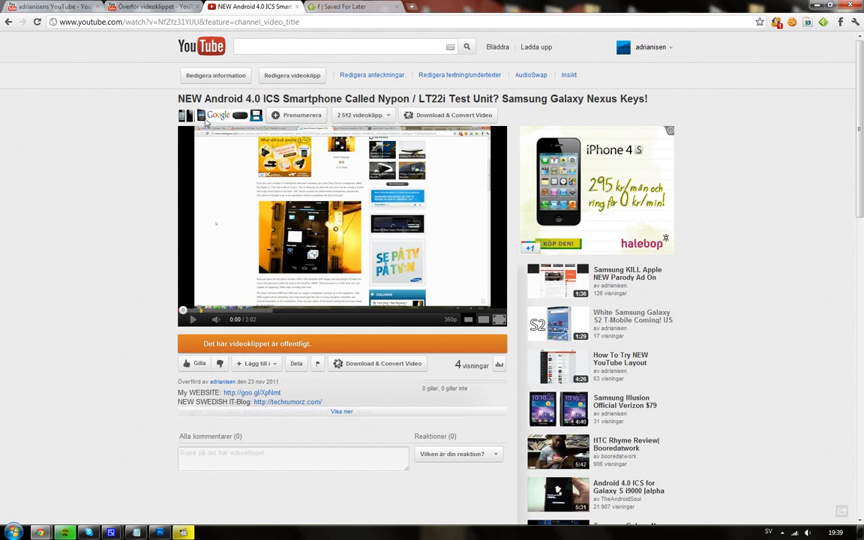
{"action": "mouse_move", "coordinate": [368, 111]}
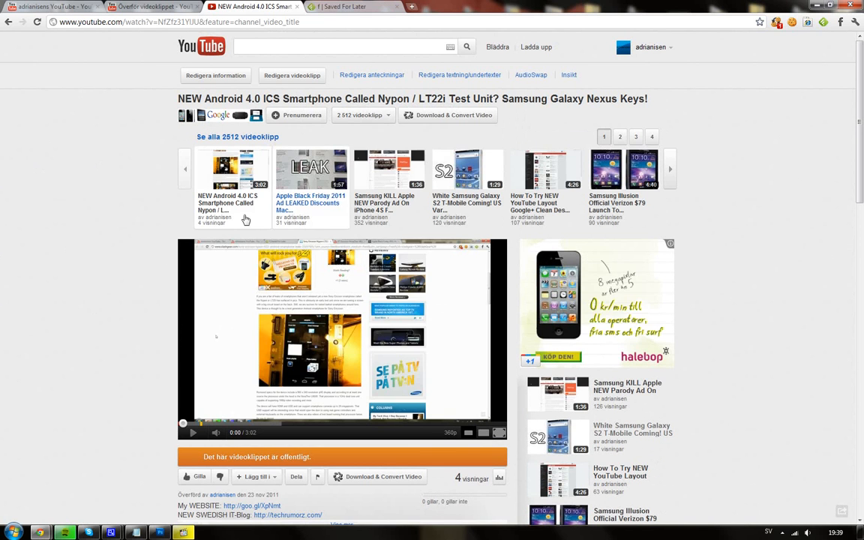
{"action": "mouse_move", "coordinate": [487, 187]}
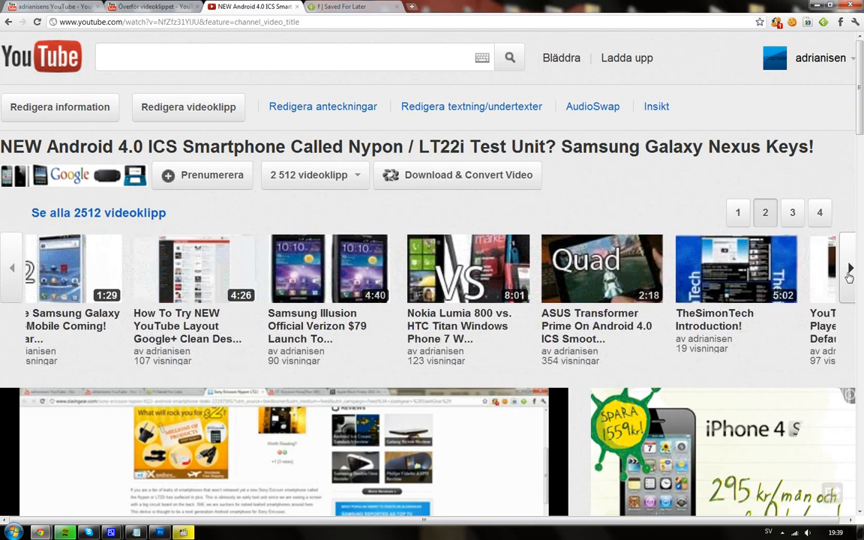
{"action": "left_click", "coordinate": [848, 268]}
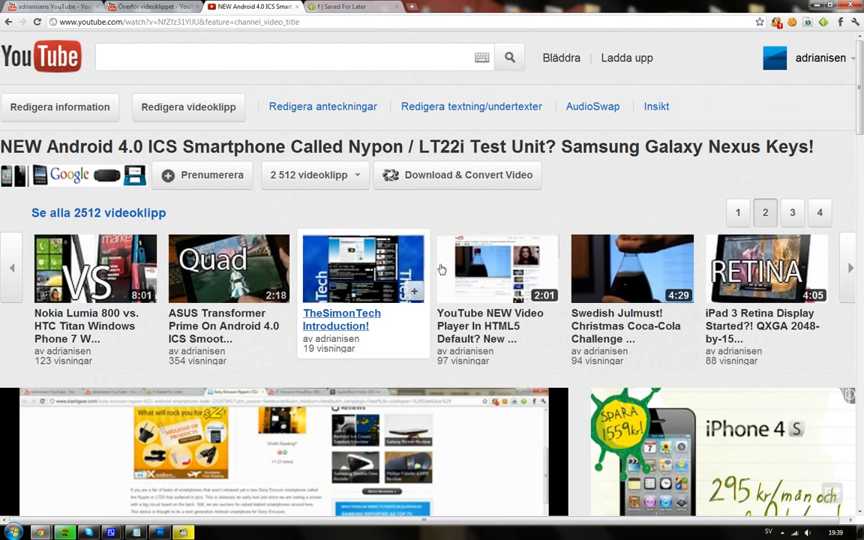
{"action": "left_click", "coordinate": [849, 268]}
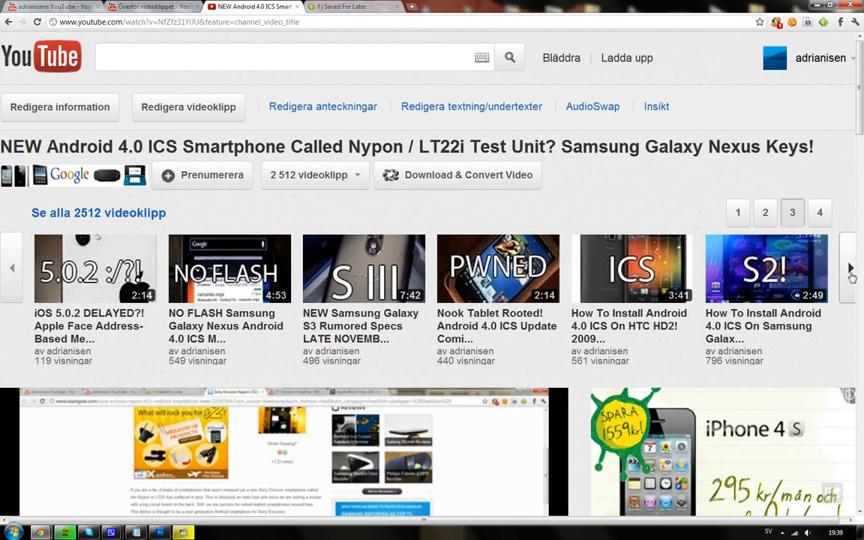
{"action": "mouse_move", "coordinate": [765, 270]}
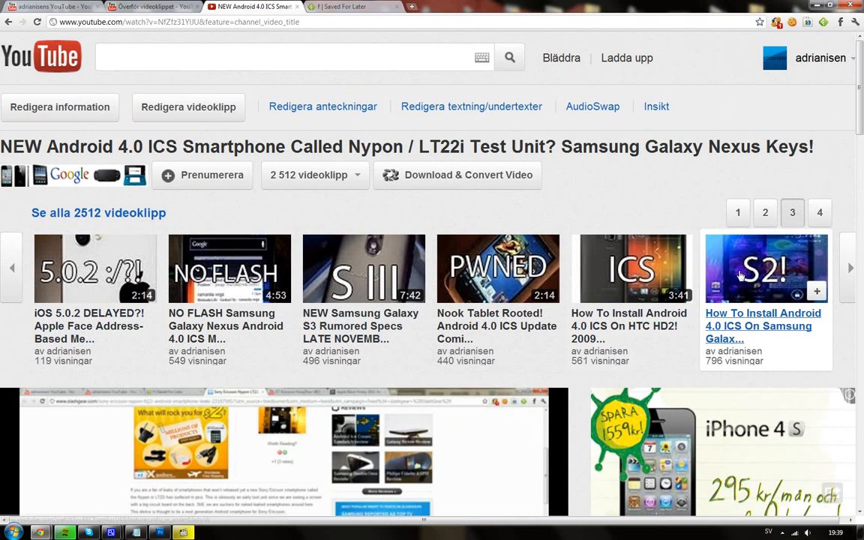
{"action": "left_click", "coordinate": [819, 212]}
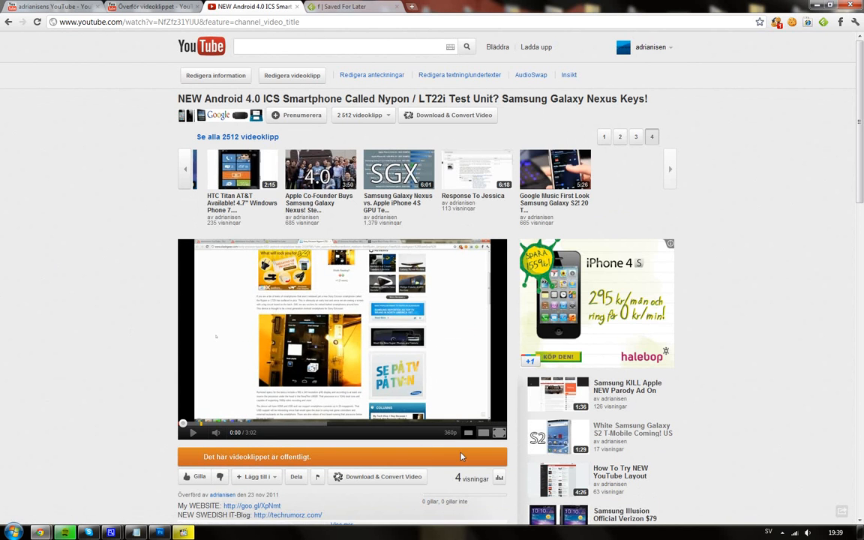
Close the channel video strip so the Android 4.0 ICS player and description show.
{"action": "scroll", "scroll_direction": "down", "scroll_amount": 3}
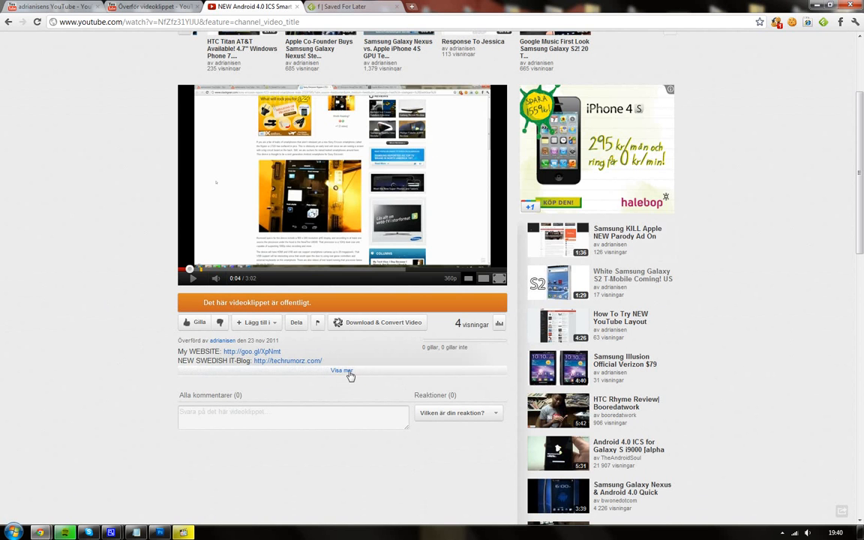
{"action": "left_click", "coordinate": [341, 371]}
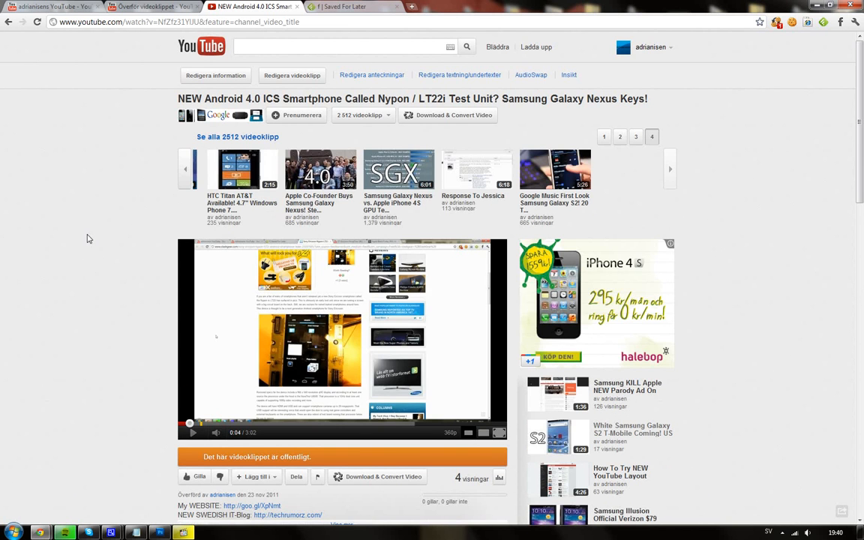
{"action": "mouse_move", "coordinate": [184, 169]}
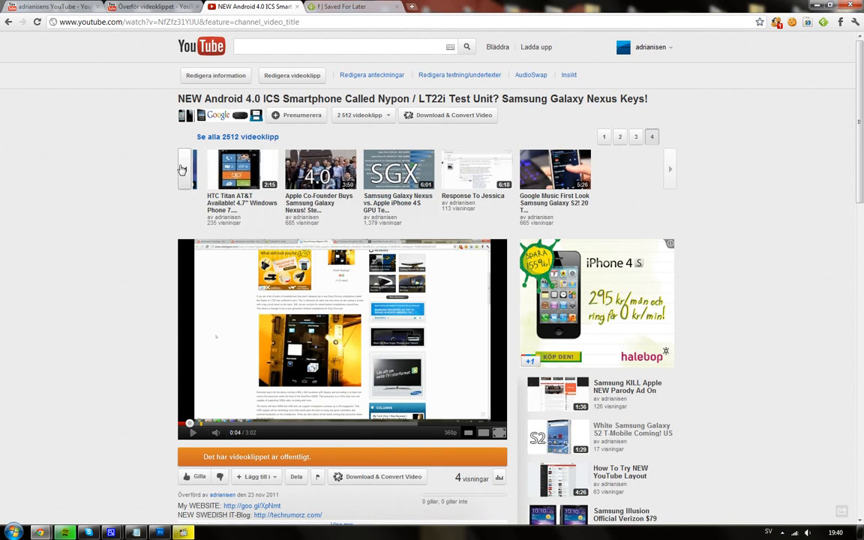
{"action": "left_click", "coordinate": [669, 169]}
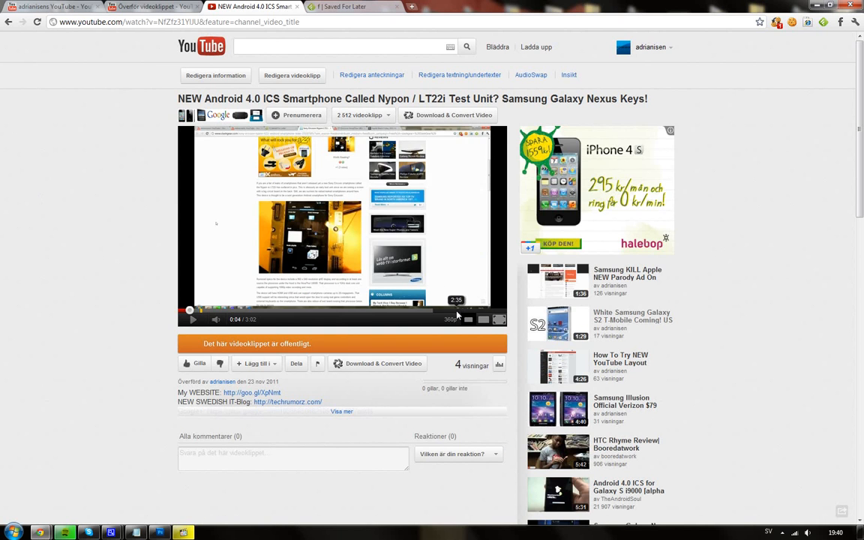
{"action": "mouse_move", "coordinate": [80, 328]}
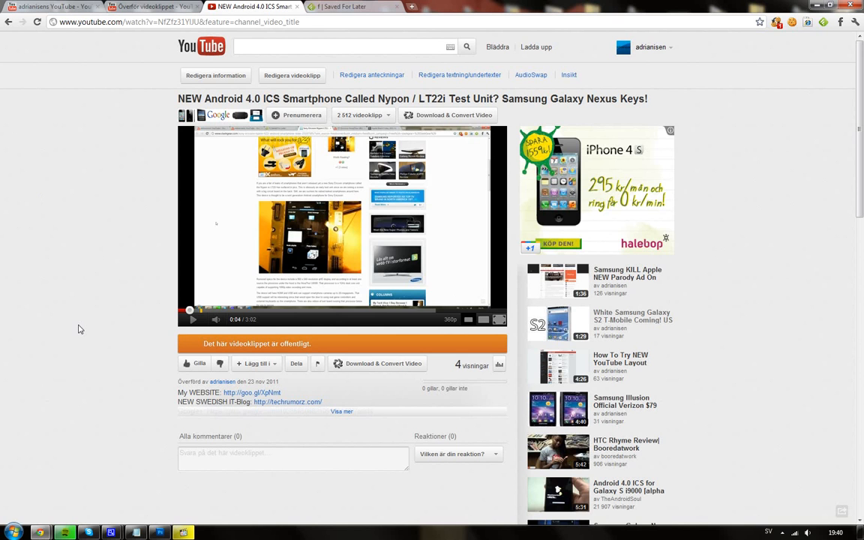